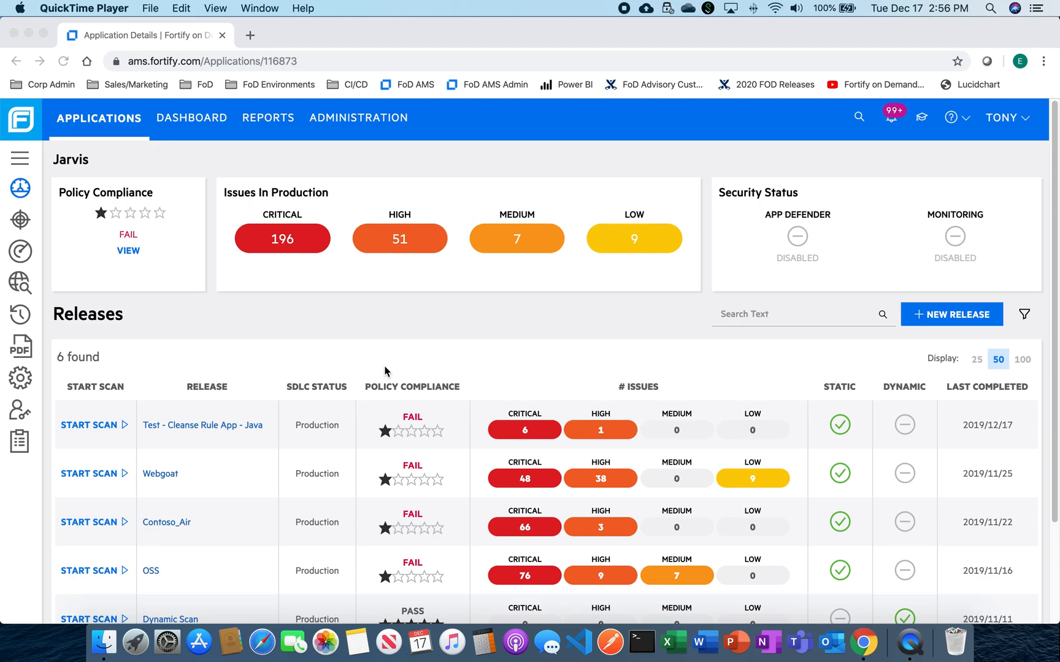
mouse_move(135, 351)
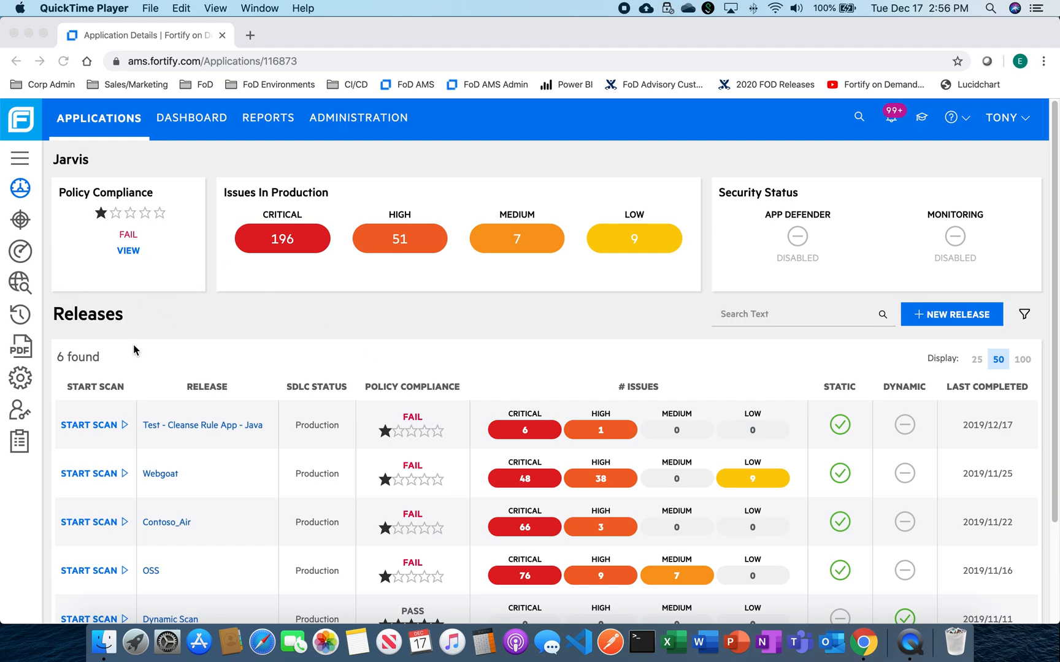
mouse_move(214, 592)
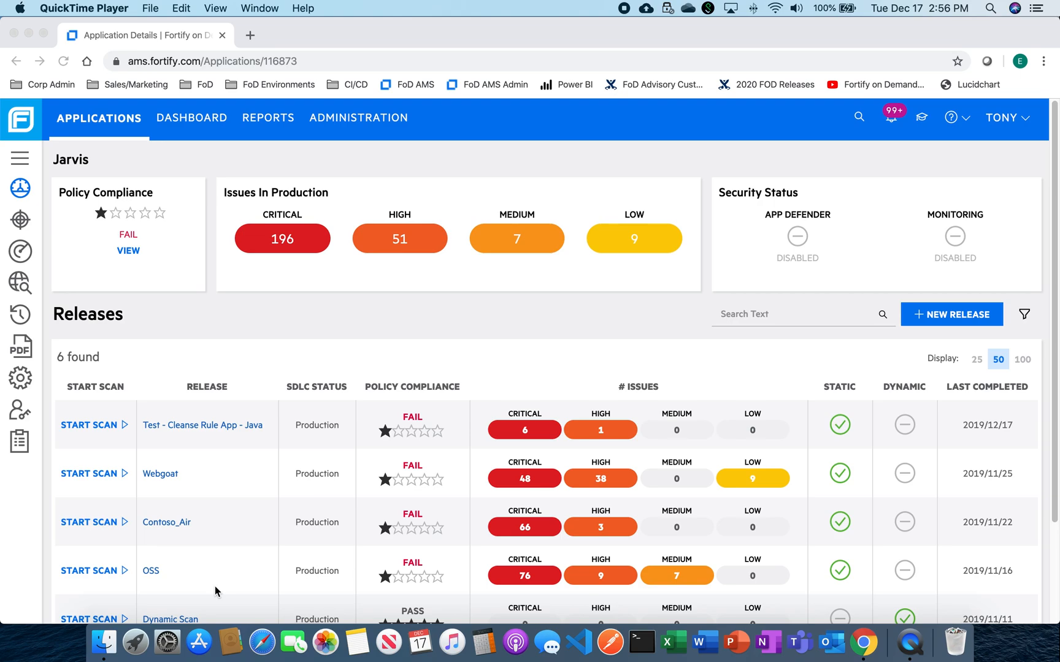
mouse_move(178, 529)
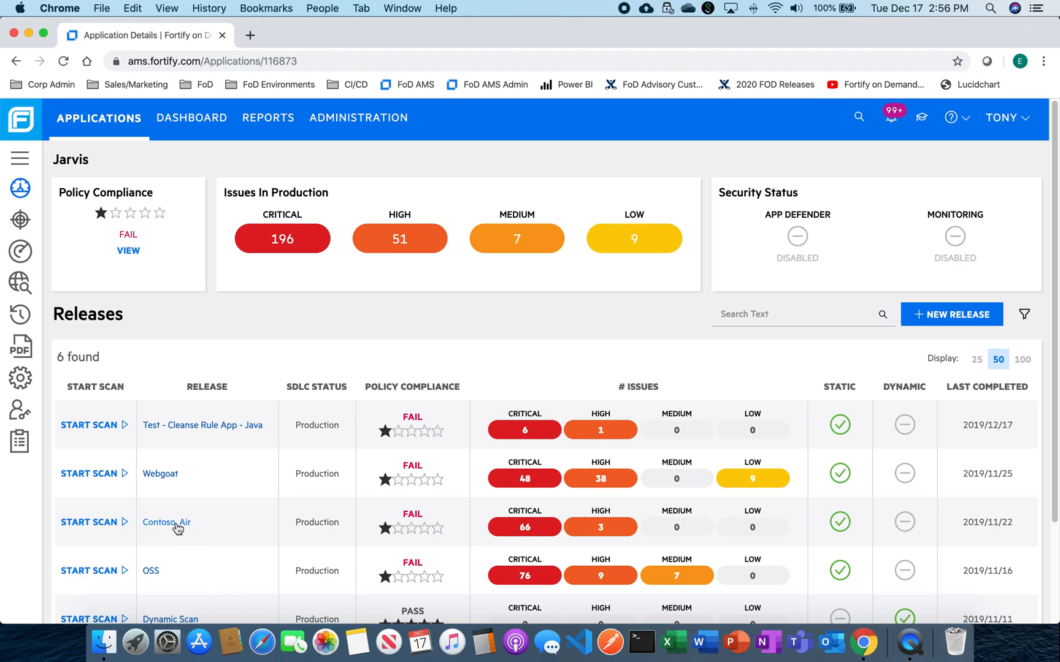
Step: Open the Contoso_Air release and view its Critical issues list
click(166, 522)
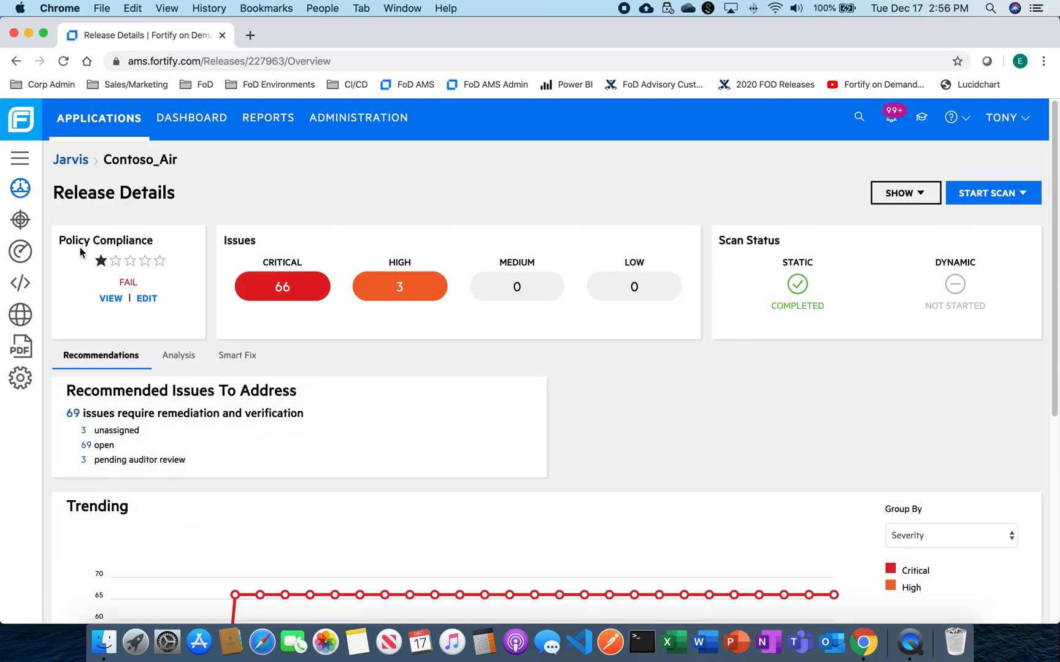
click(19, 216)
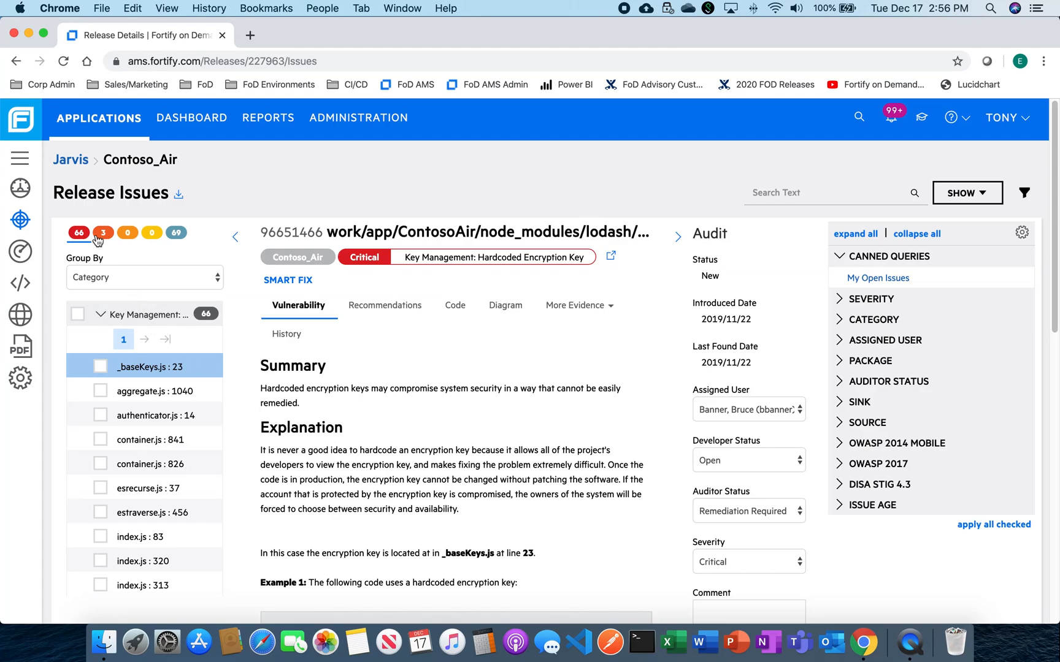
Step: Filter to High severity and open the db_ops.js:914 Empty Password issue's details
click(103, 233)
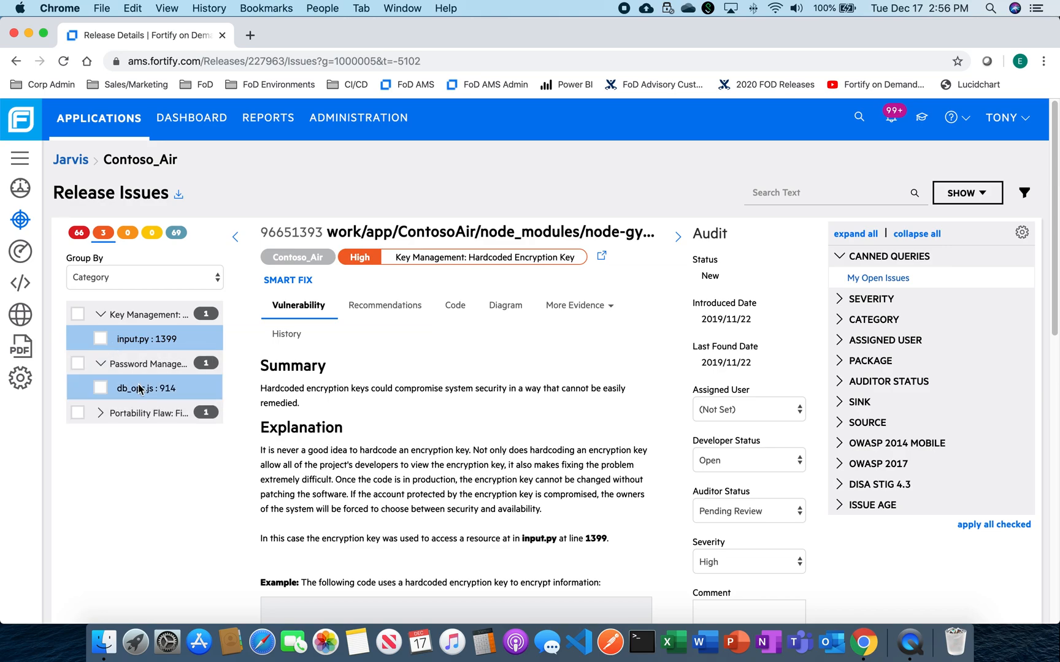
click(134, 388)
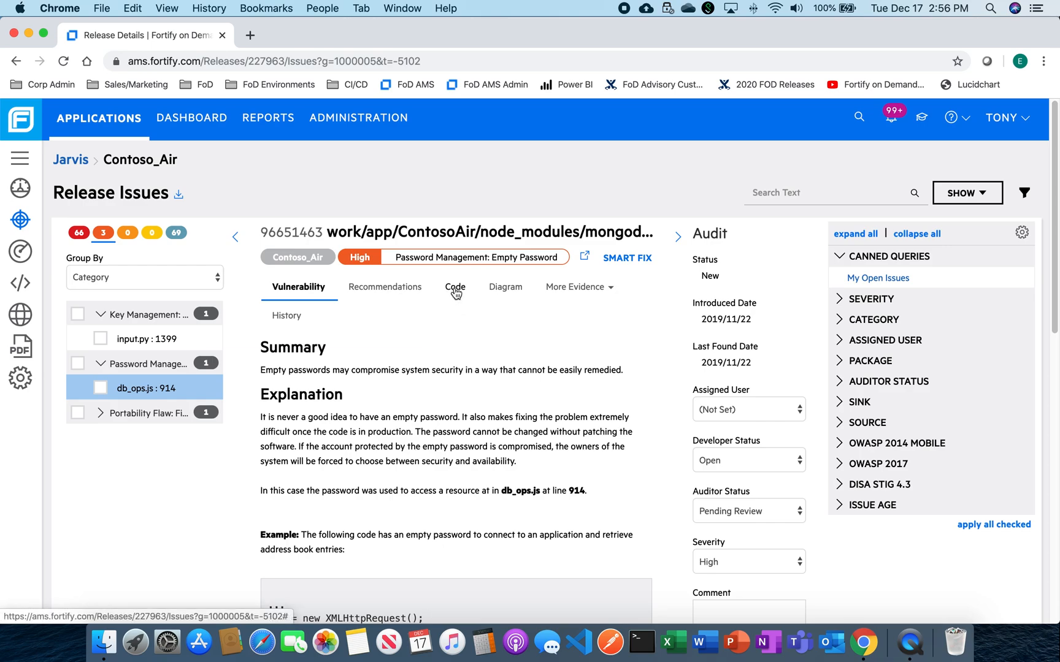
mouse_move(395, 291)
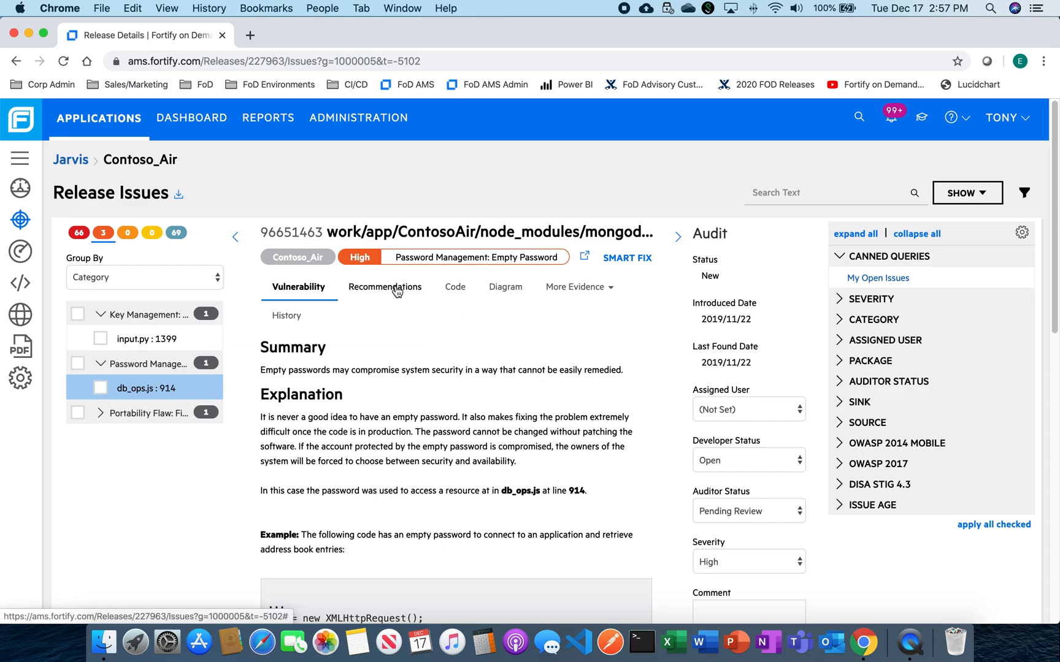
mouse_move(418, 446)
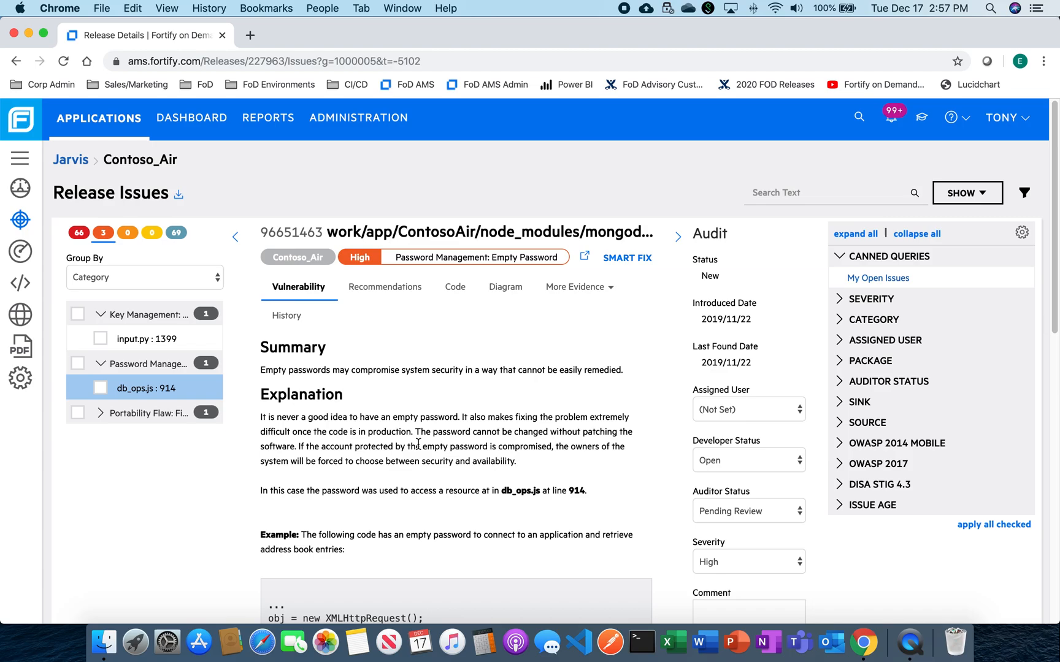
scroll(down, 3)
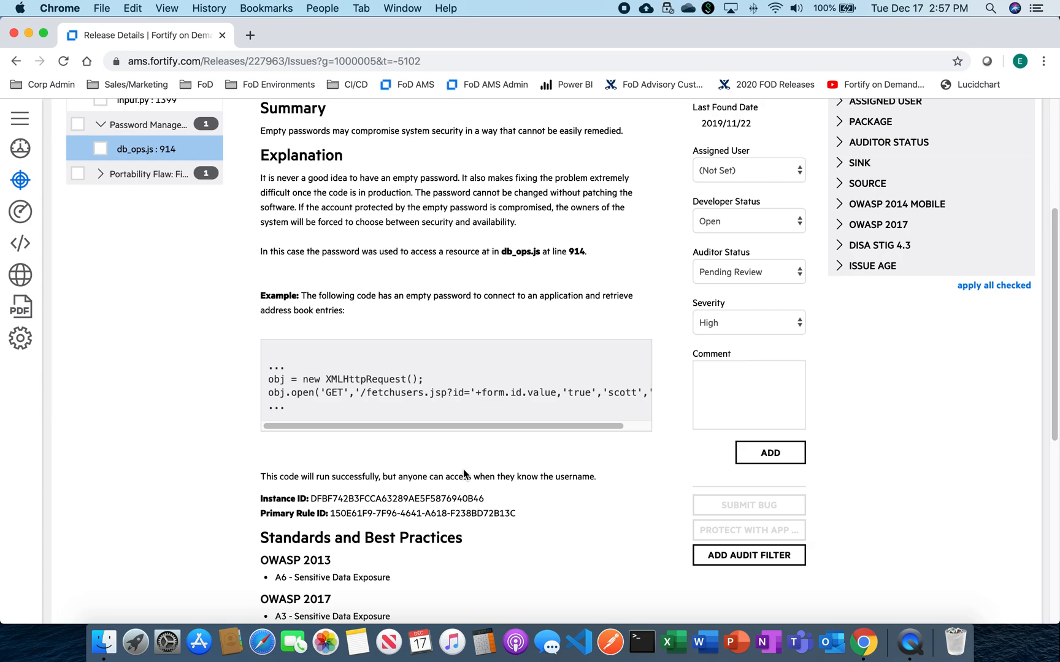
mouse_move(731, 566)
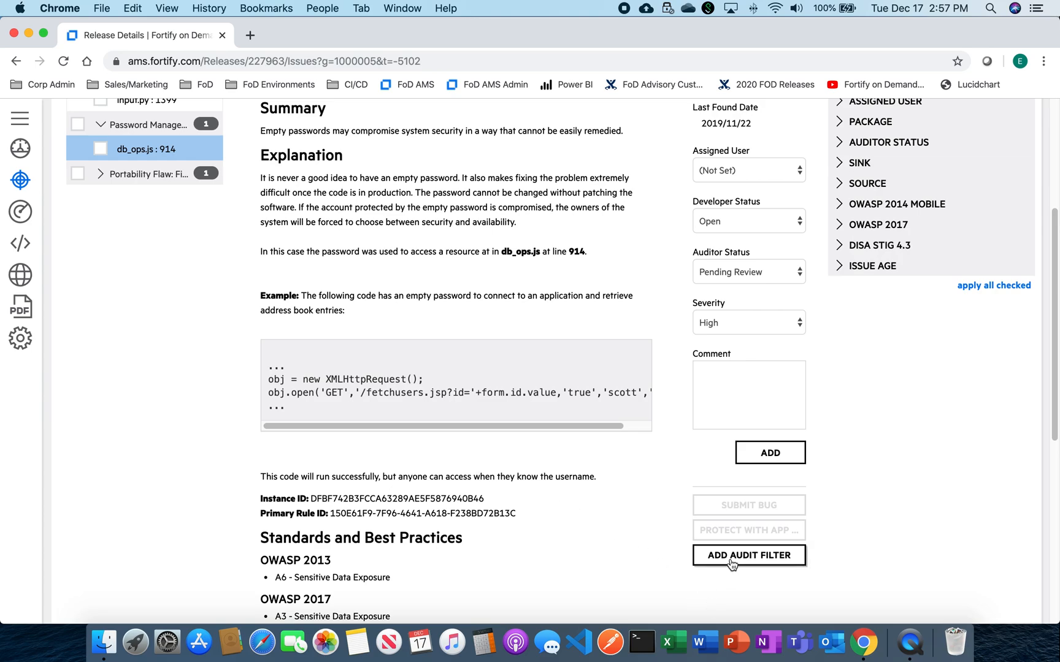
Step: Start an audit template from the selected Empty Password issue via ADD AUDIT FILTER
click(749, 555)
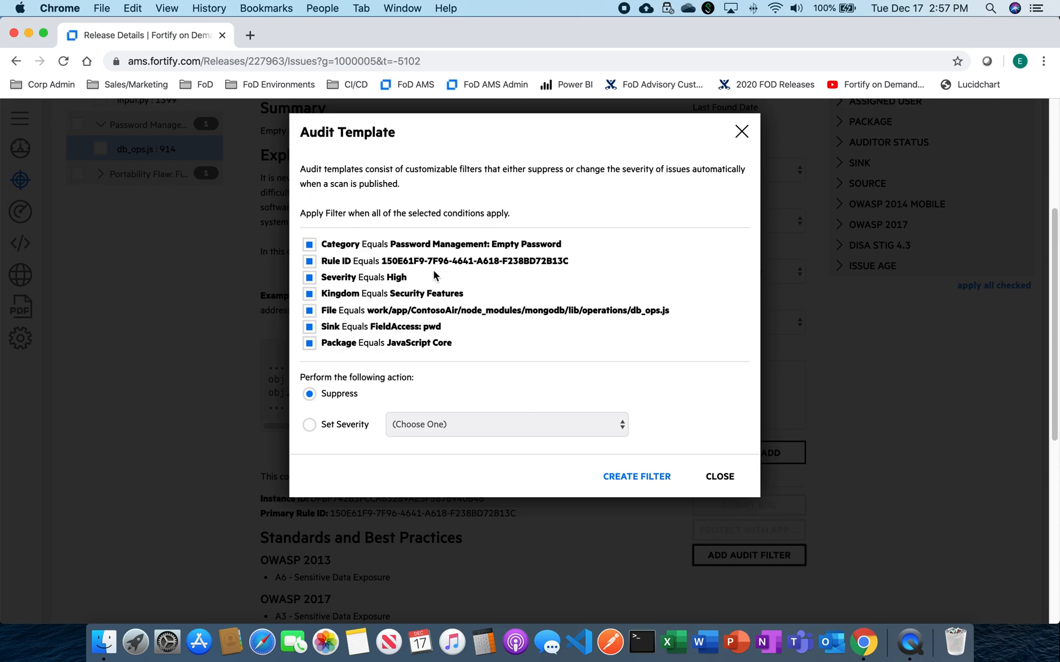
mouse_move(407, 280)
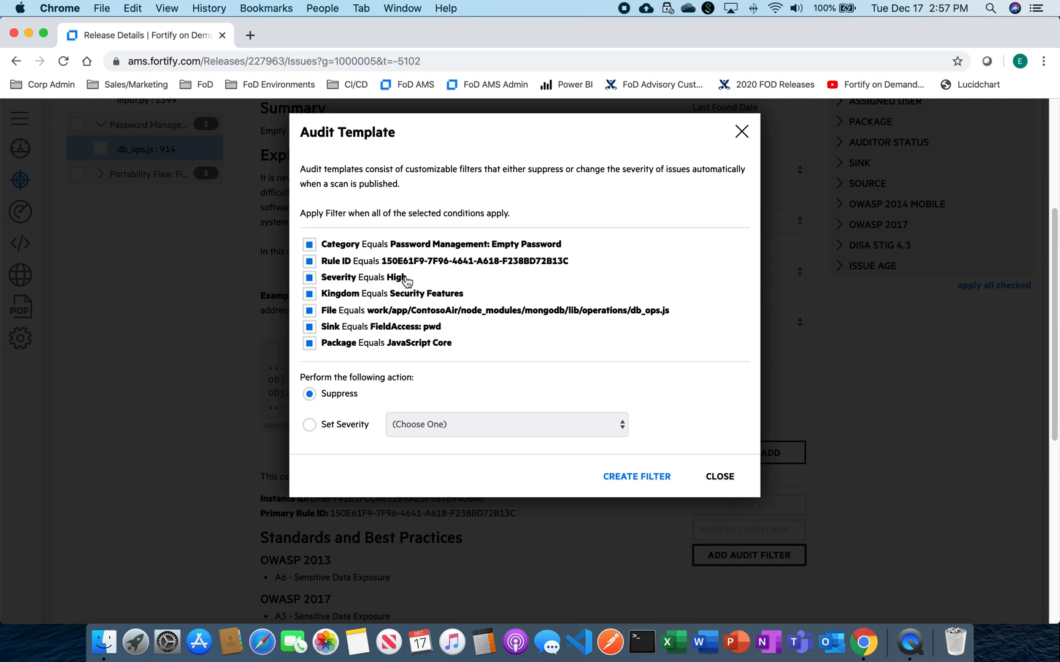
mouse_move(345, 310)
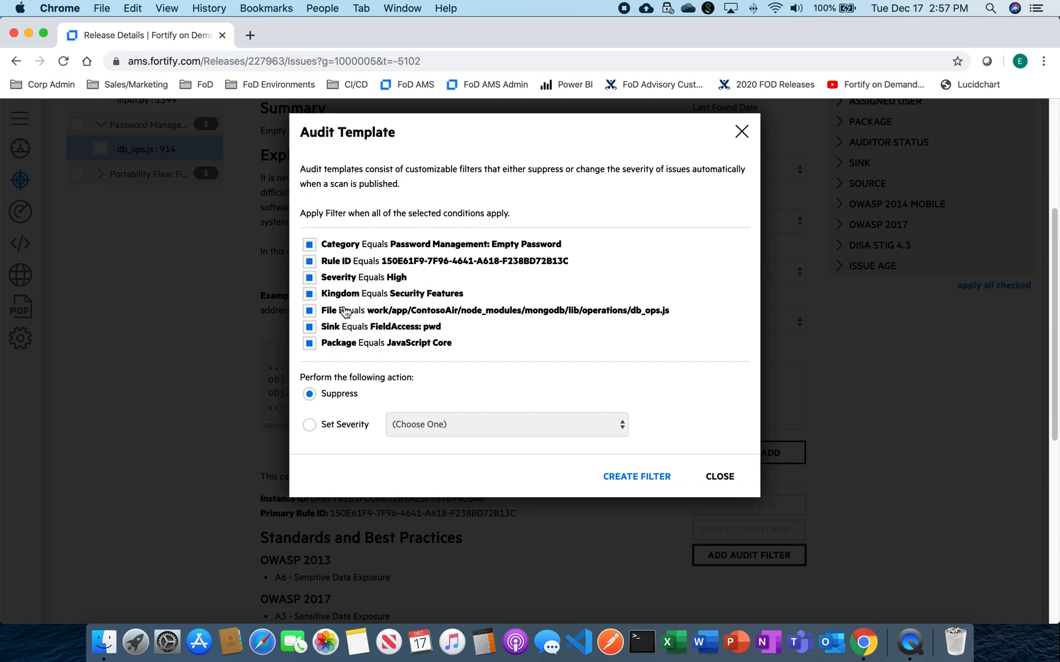
mouse_move(346, 318)
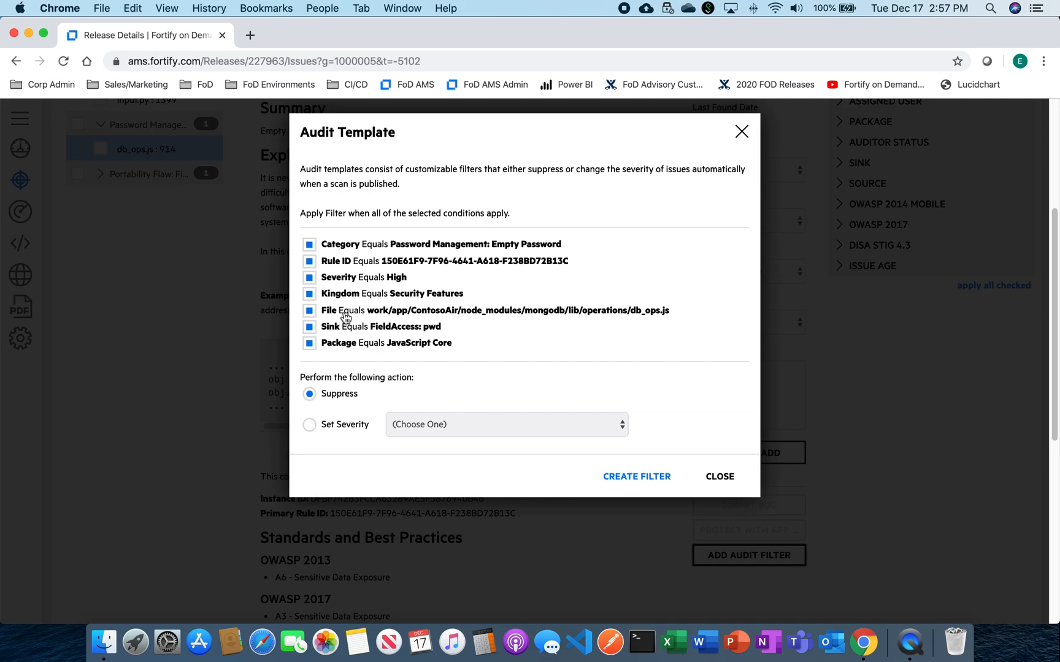
mouse_move(383, 322)
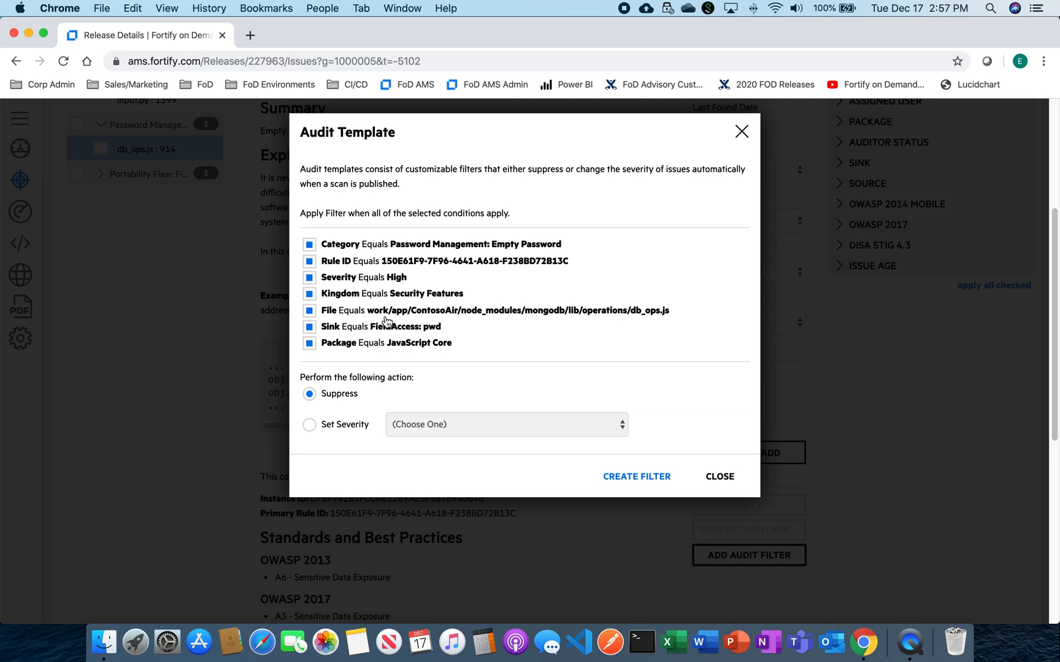
mouse_move(403, 317)
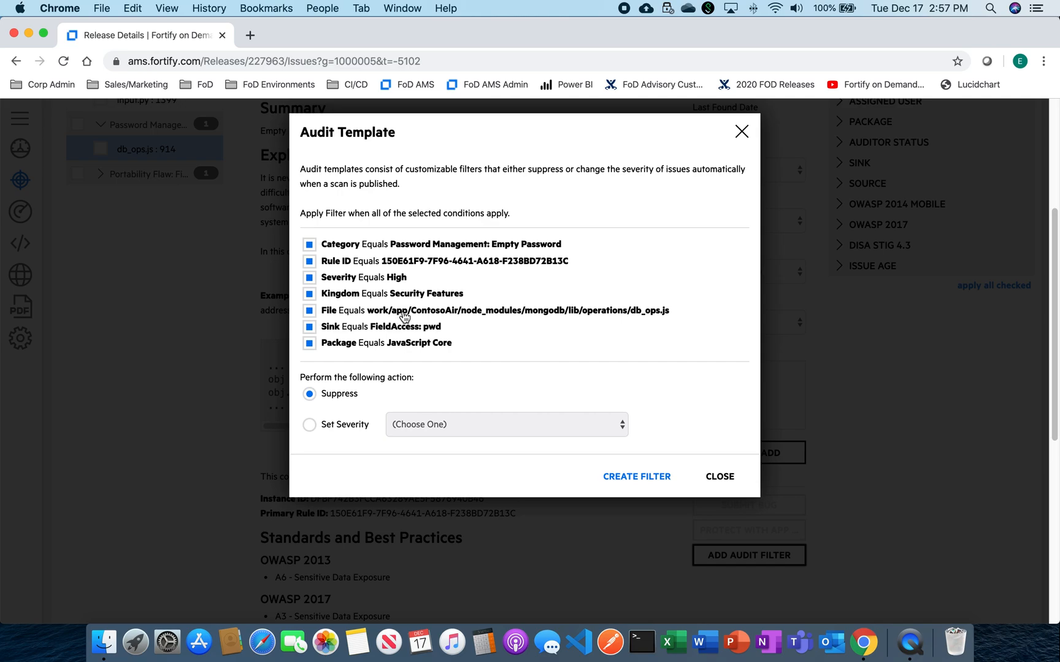
mouse_move(326, 327)
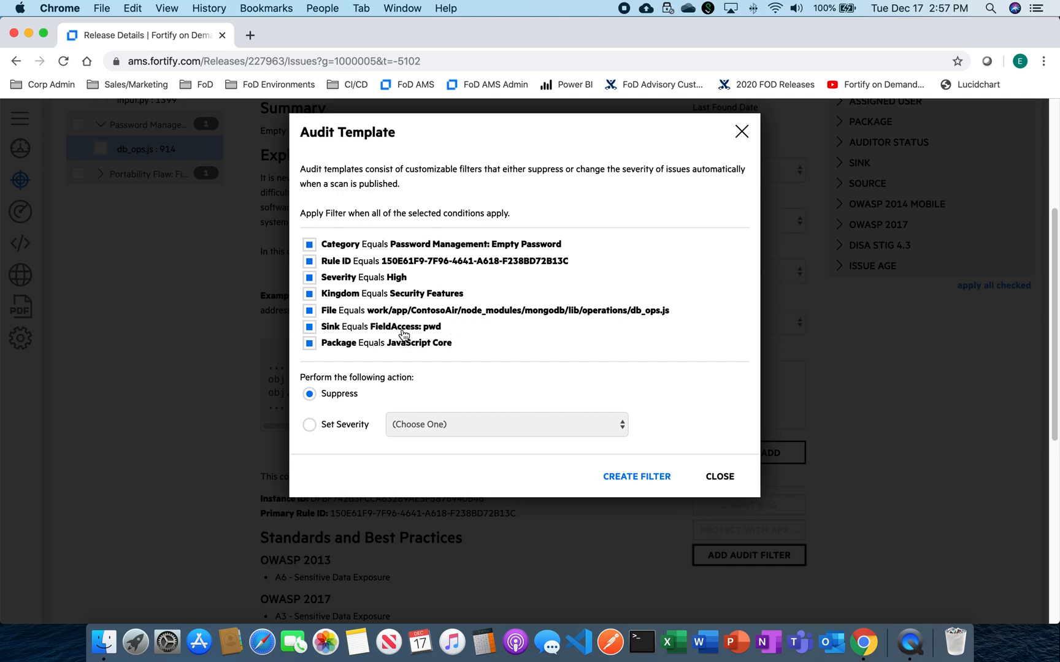
mouse_move(339, 350)
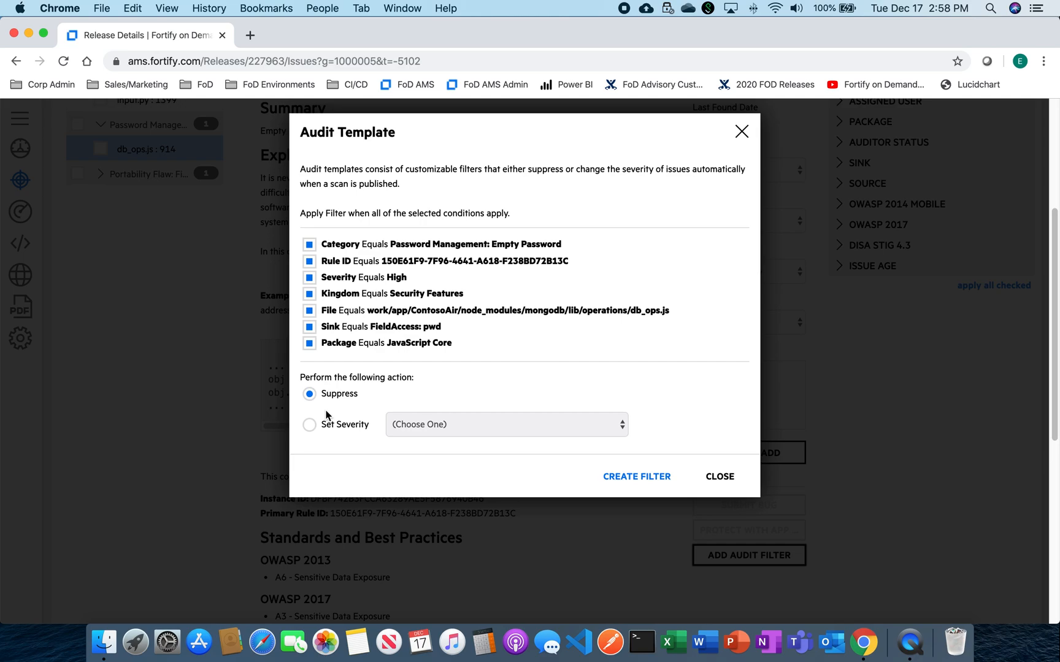
Step: Switch the template action to Set Severity Low and create the filter
click(309, 424)
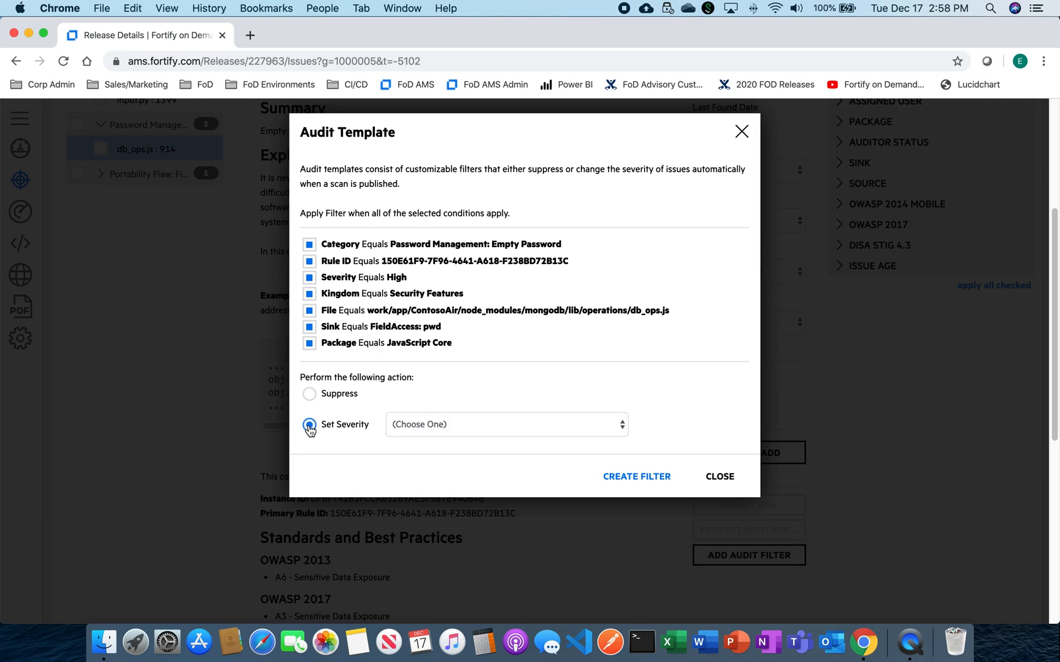
click(506, 424)
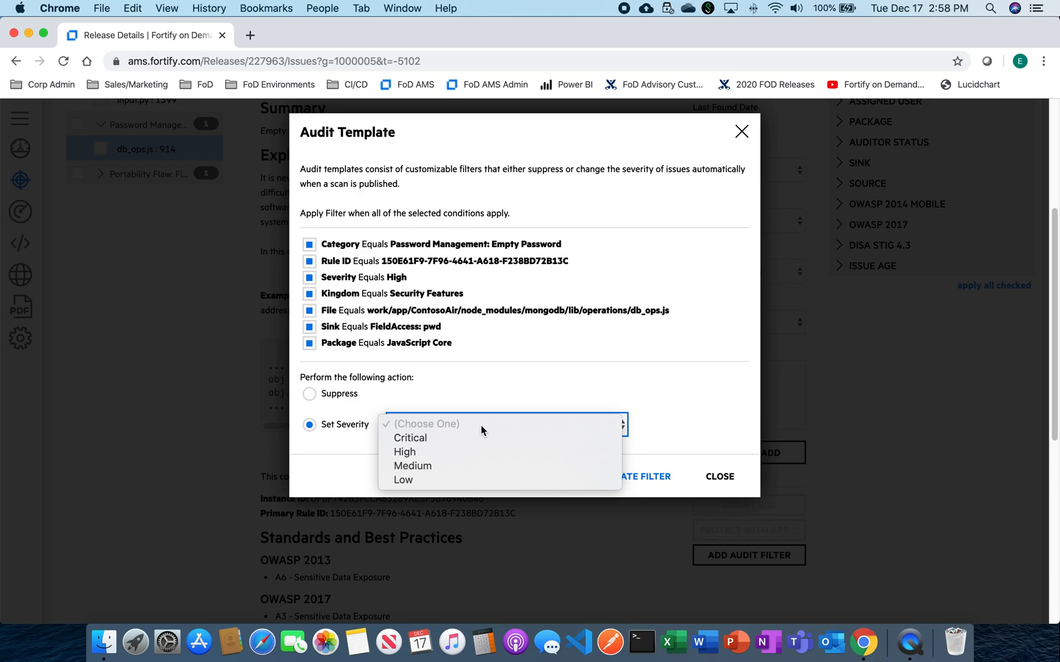
click(403, 480)
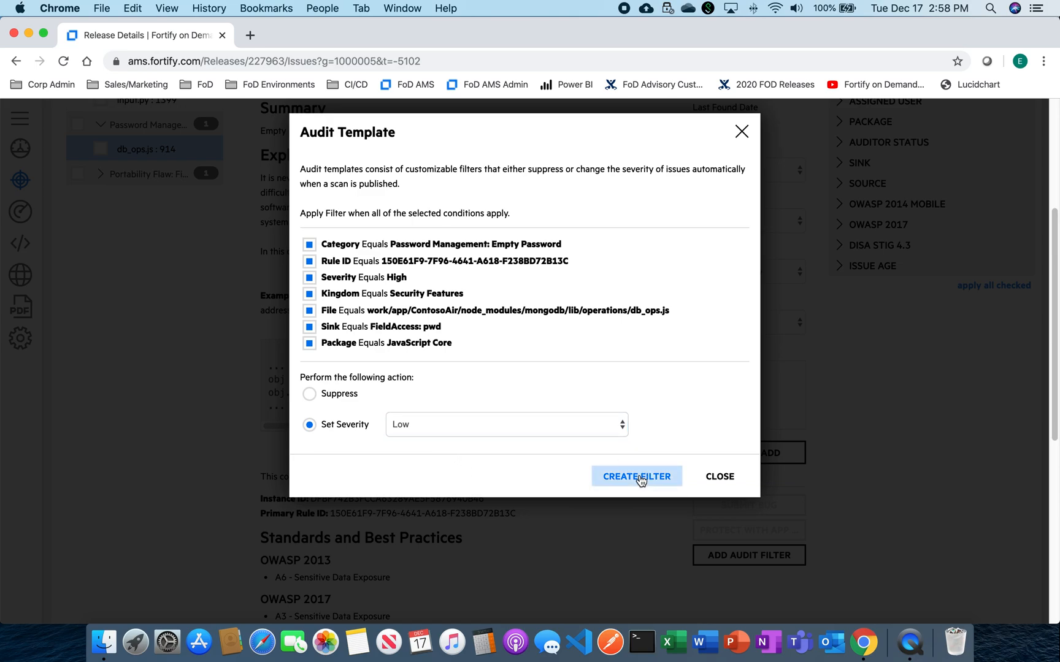
click(637, 476)
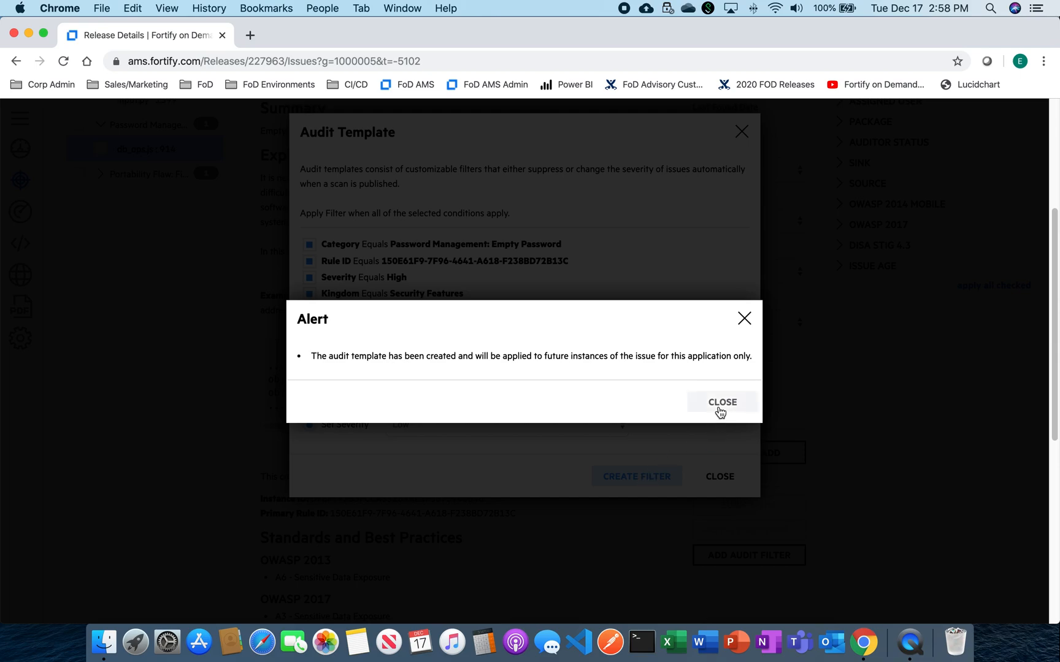
Step: Dismiss the template-created confirmation and scroll down the page
click(721, 402)
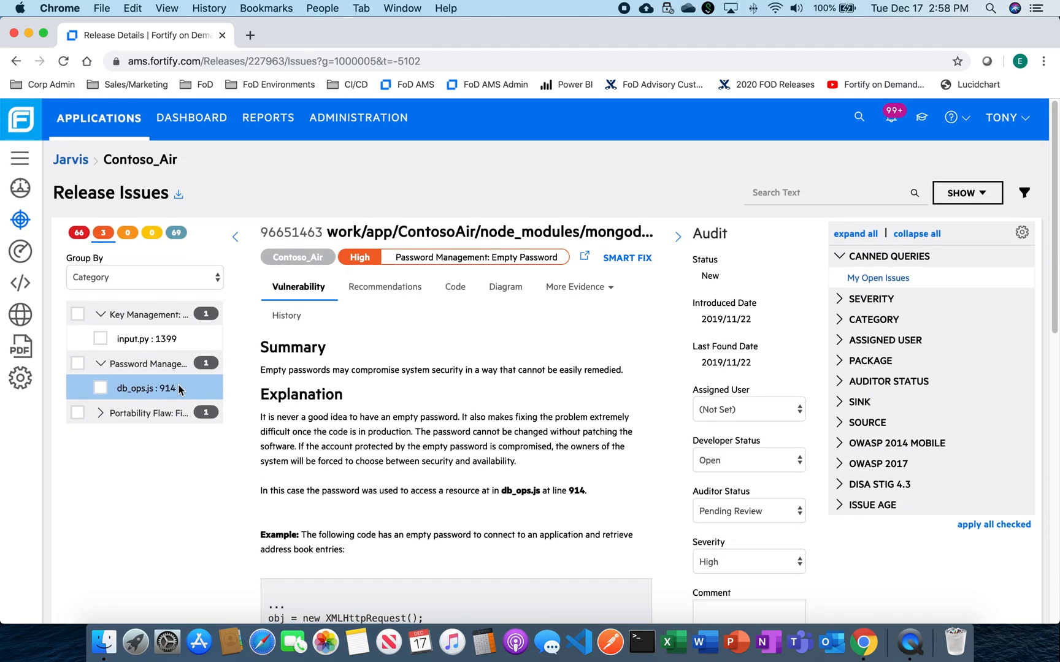
mouse_move(21, 377)
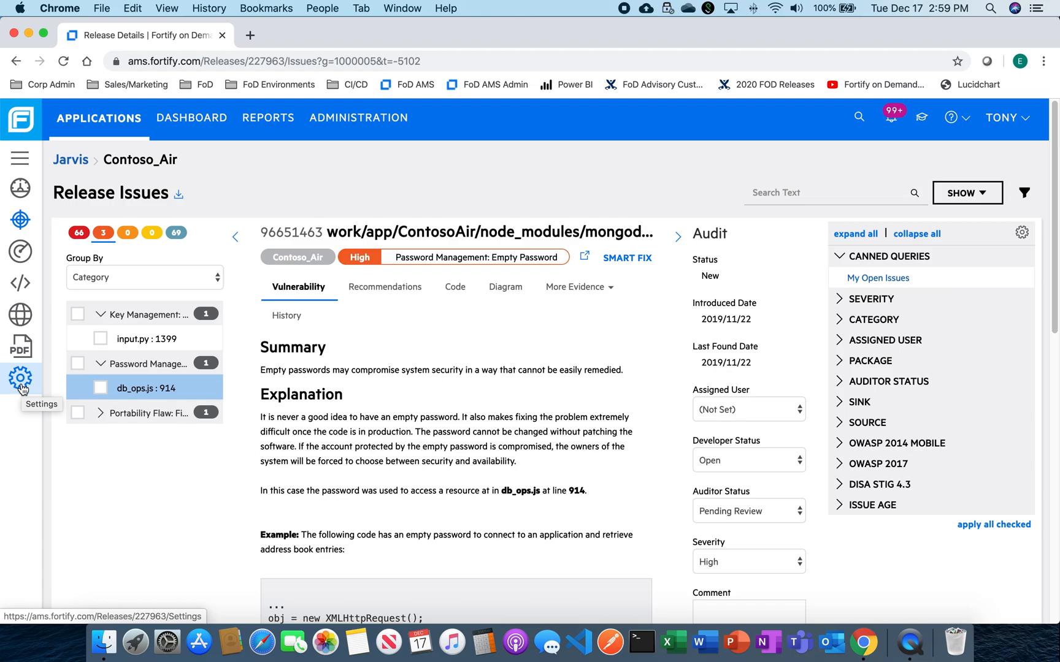
scroll(down, 3)
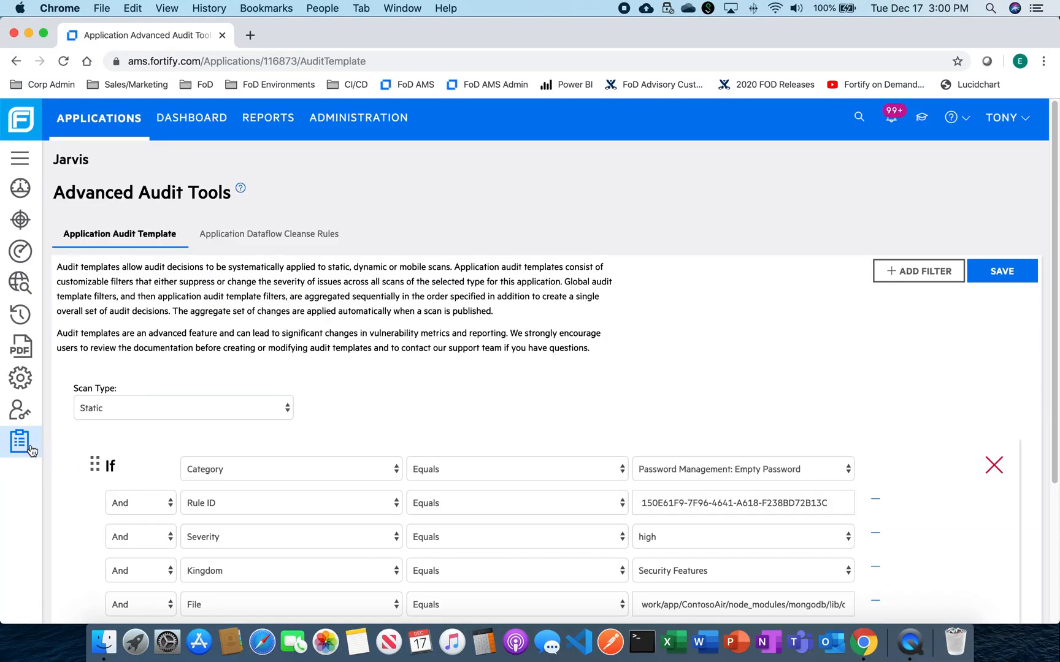
mouse_move(92, 132)
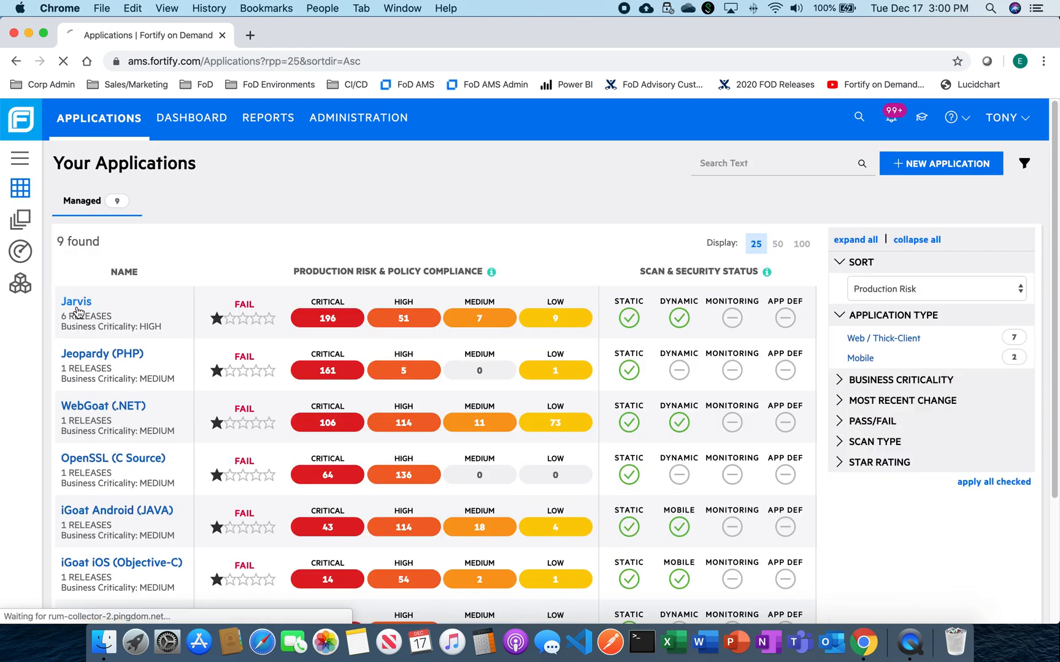
Step: Open the Jarvis application and its Audit Tools page
click(76, 302)
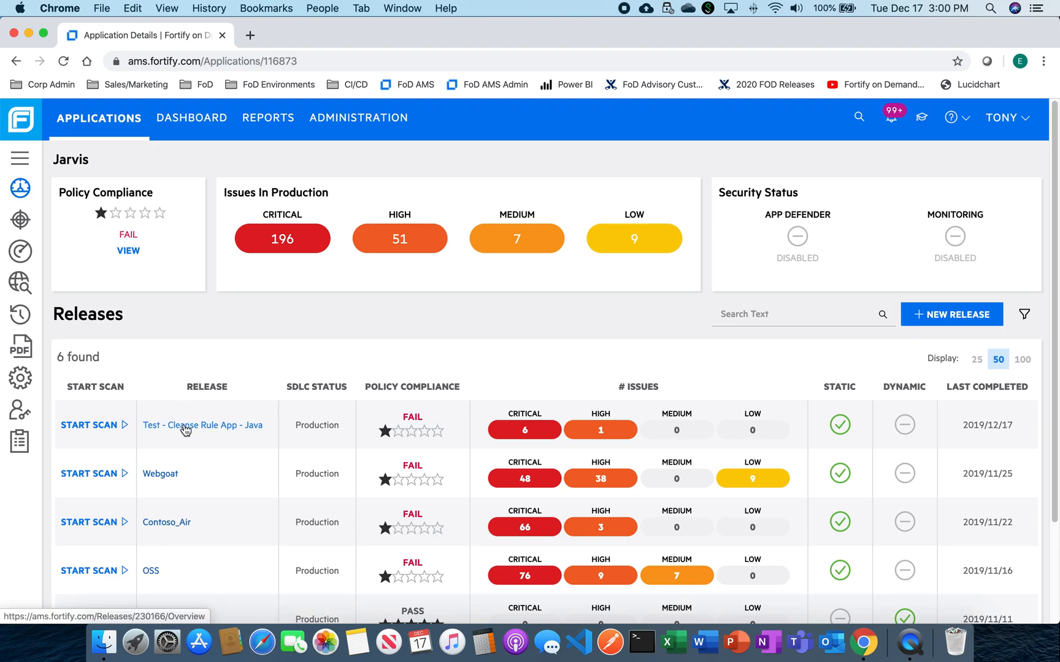
mouse_move(161, 532)
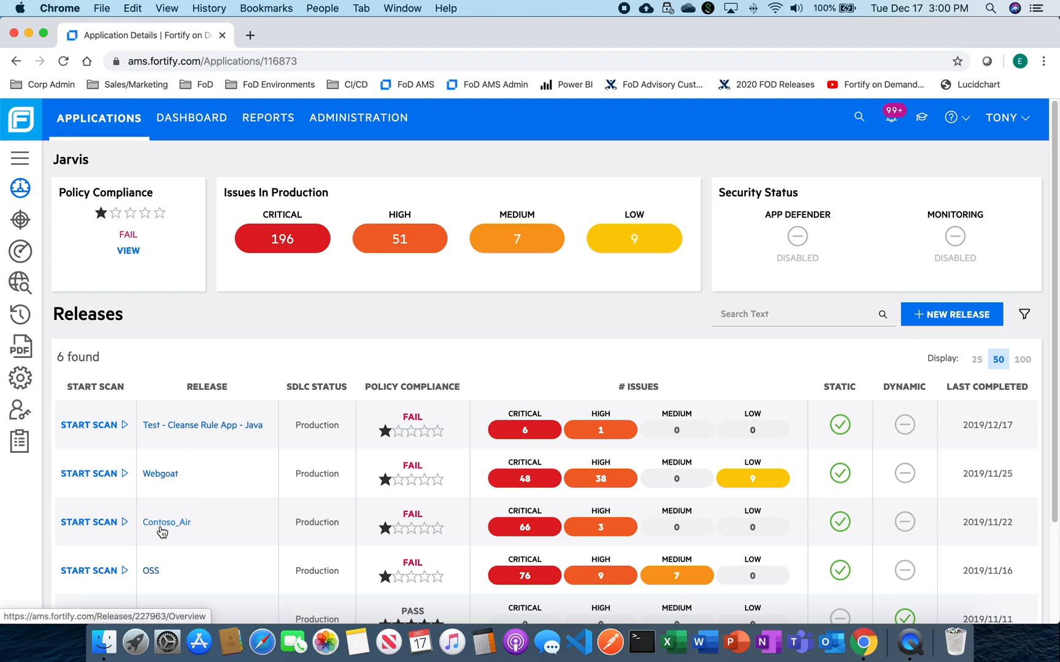
mouse_move(160, 532)
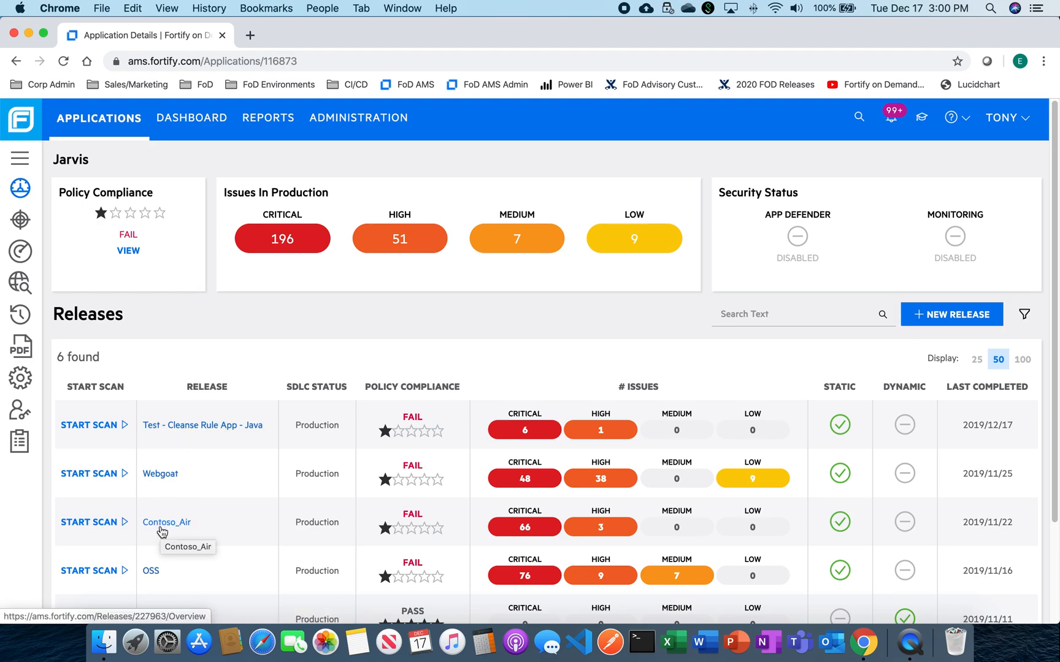
mouse_move(20, 442)
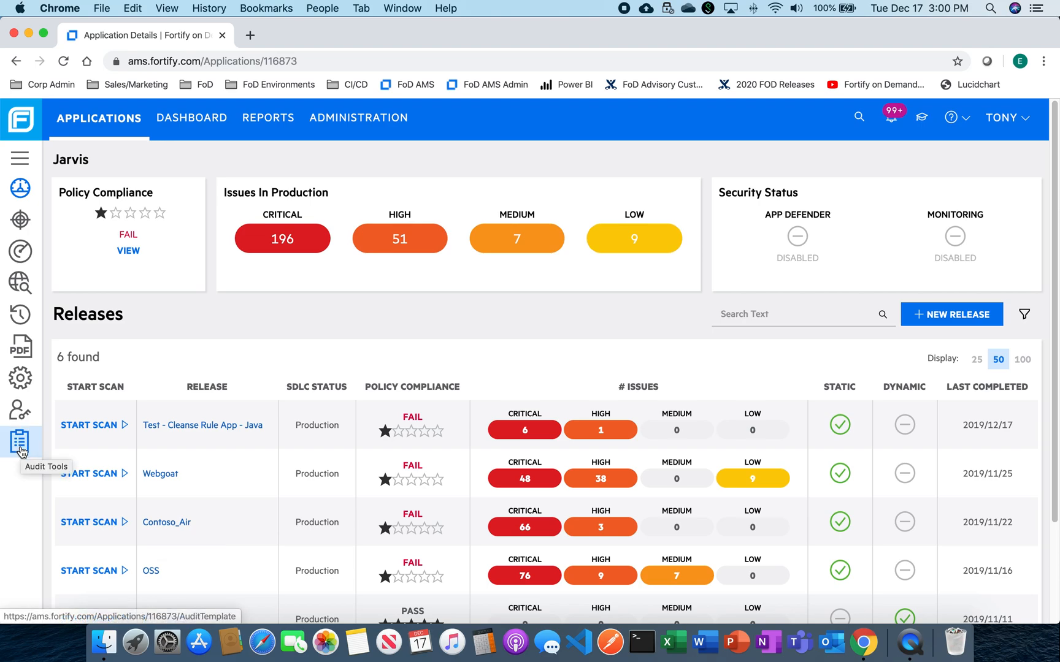
click(19, 439)
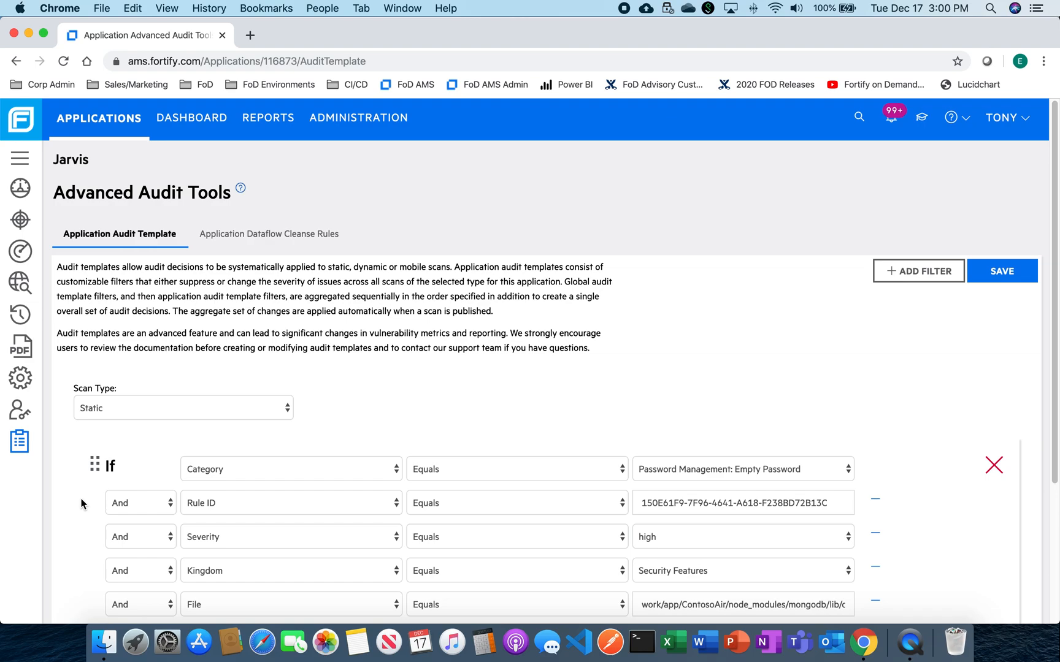
Step: Scroll through the Empty Password template to its Set Severity Low action
scroll(down, 3)
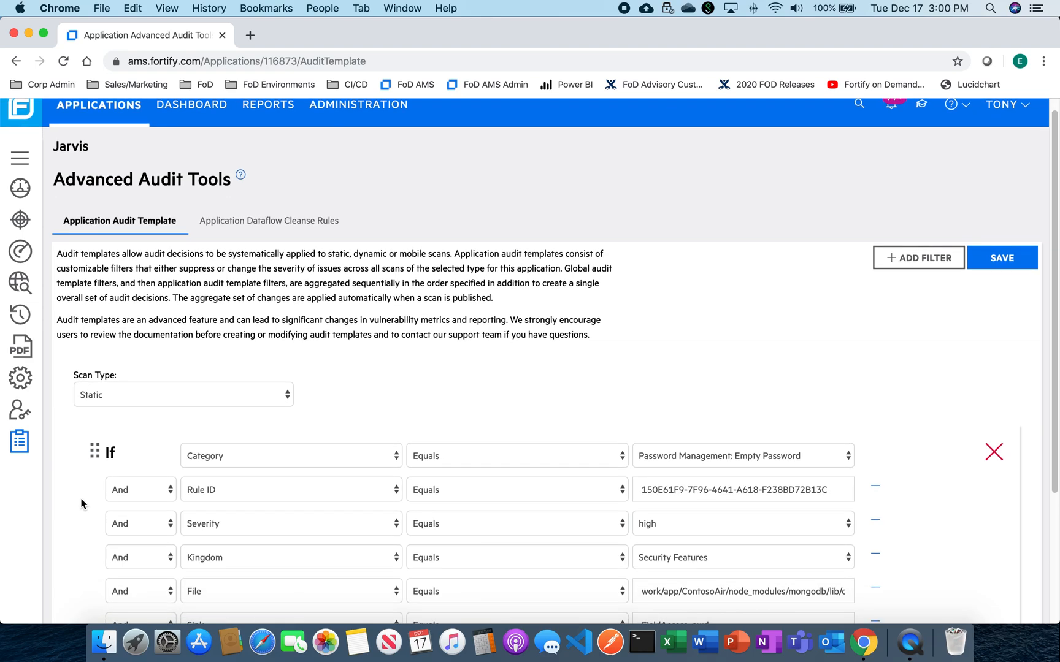
scroll(down, 3)
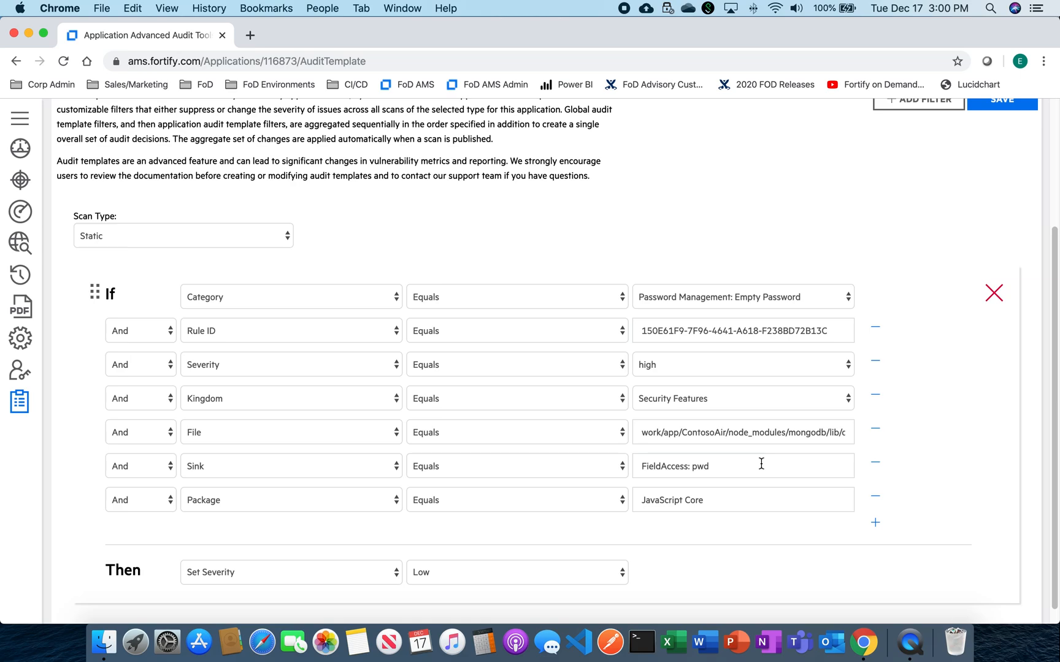
scroll(down, 3)
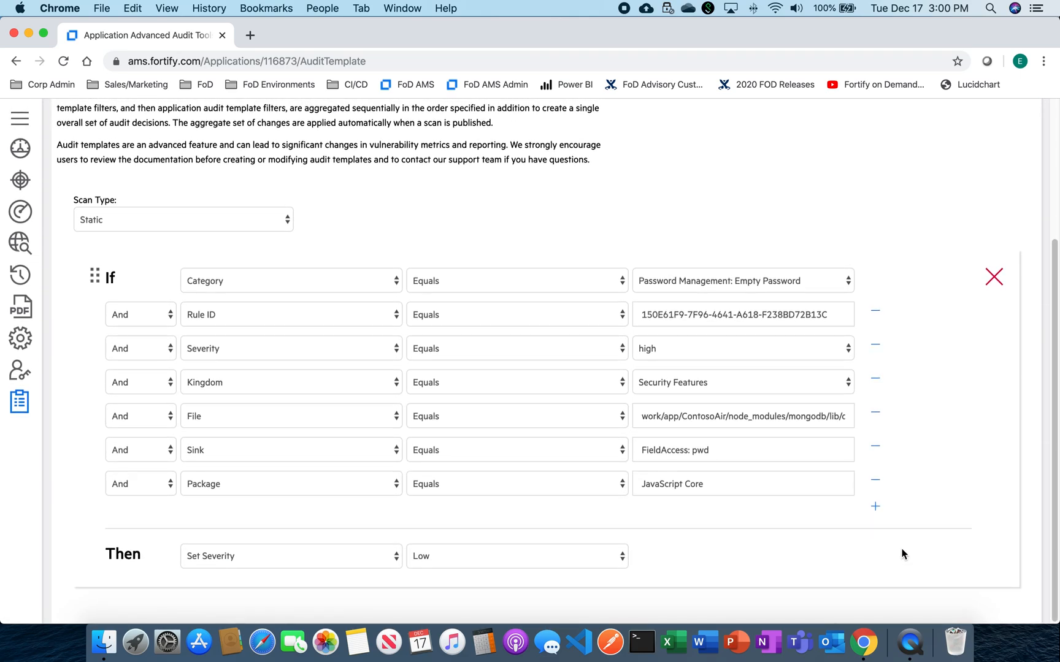
mouse_move(172, 188)
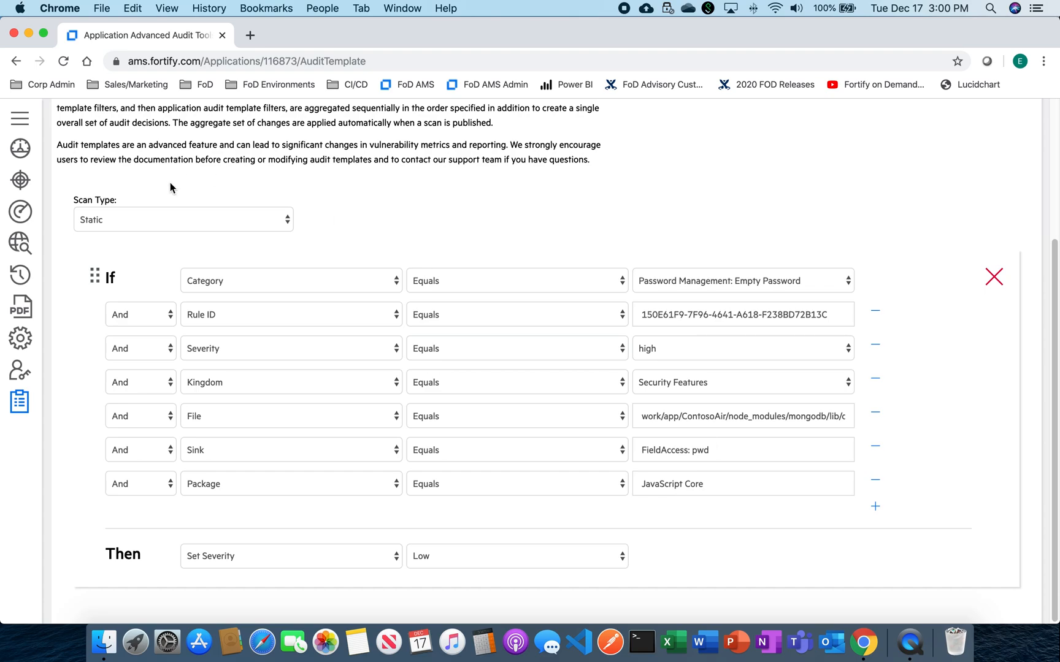
mouse_move(192, 249)
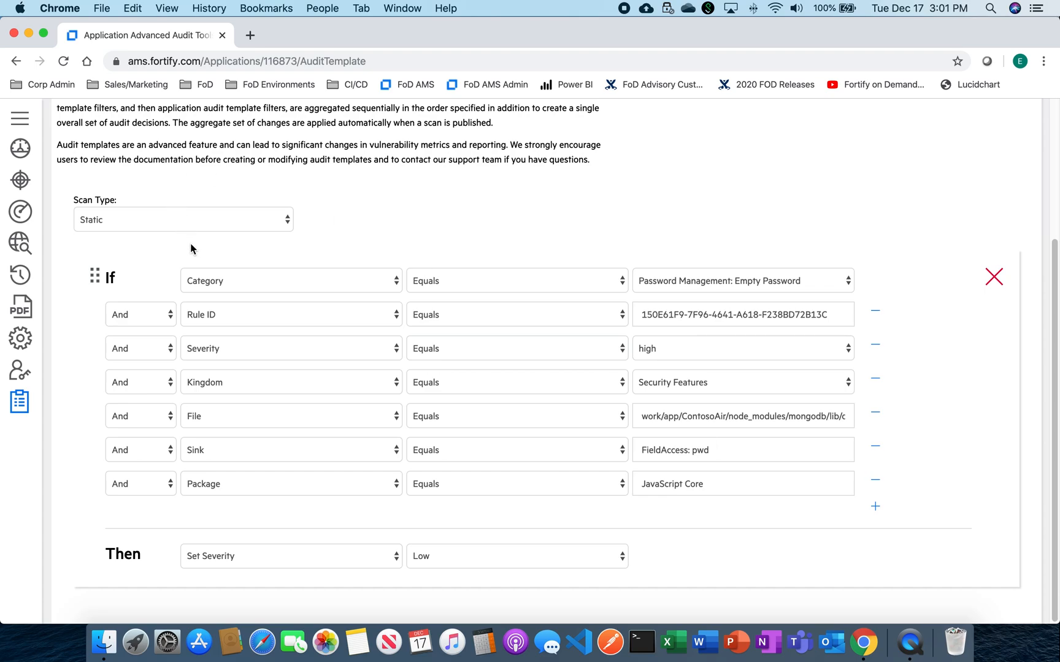